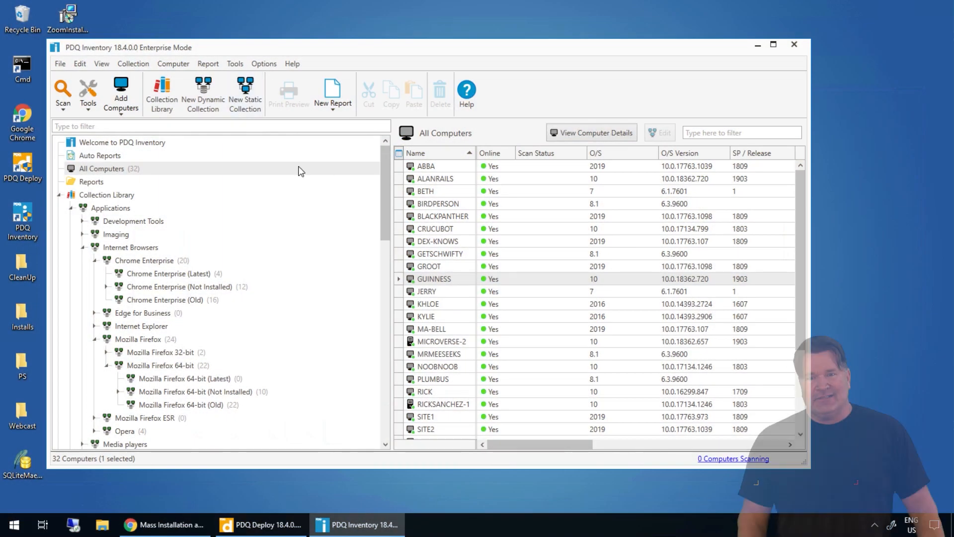
{"action": "mouse_move", "coordinate": [307, 192]}
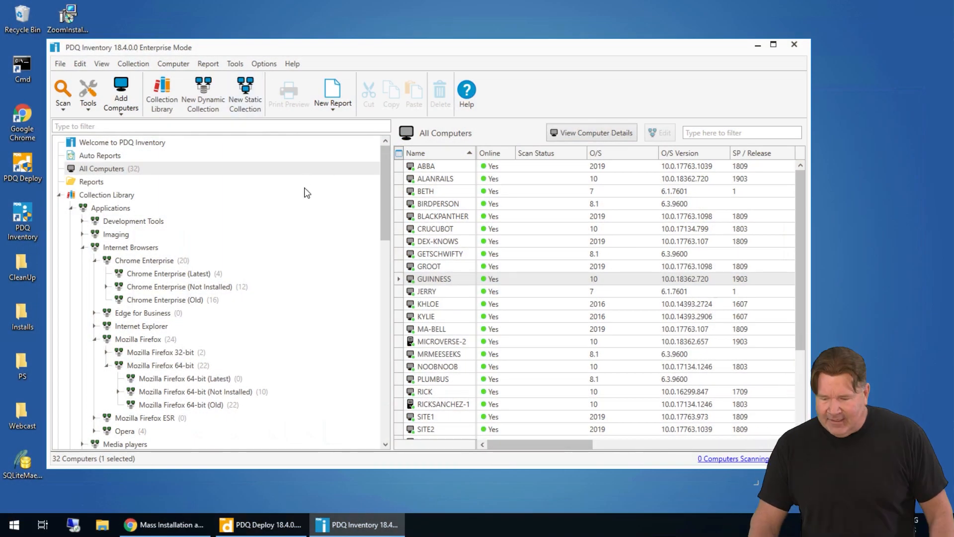
Open Options > Scan Profiles to list profiles like Applications, Computer Info and Standard.
{"action": "left_click", "coordinate": [264, 63]}
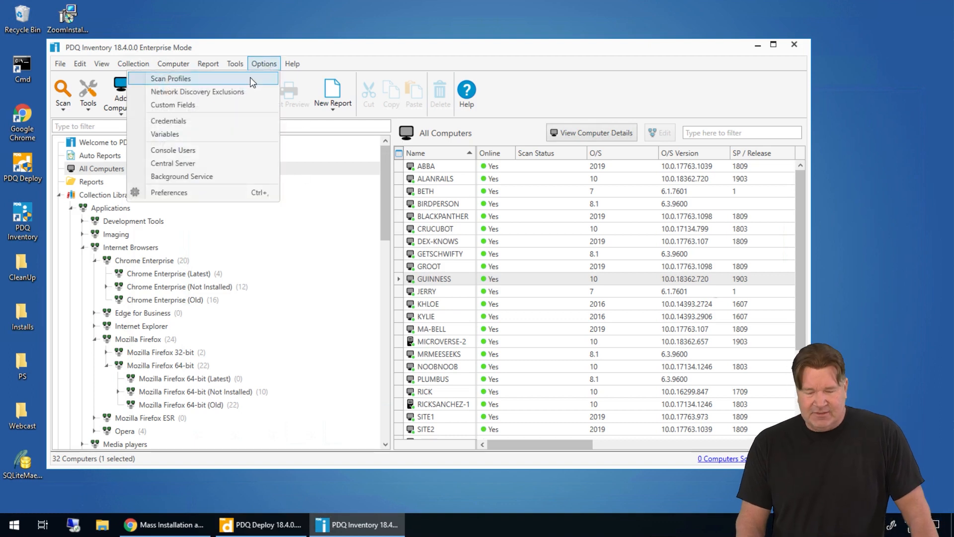
{"action": "left_click", "coordinate": [171, 78]}
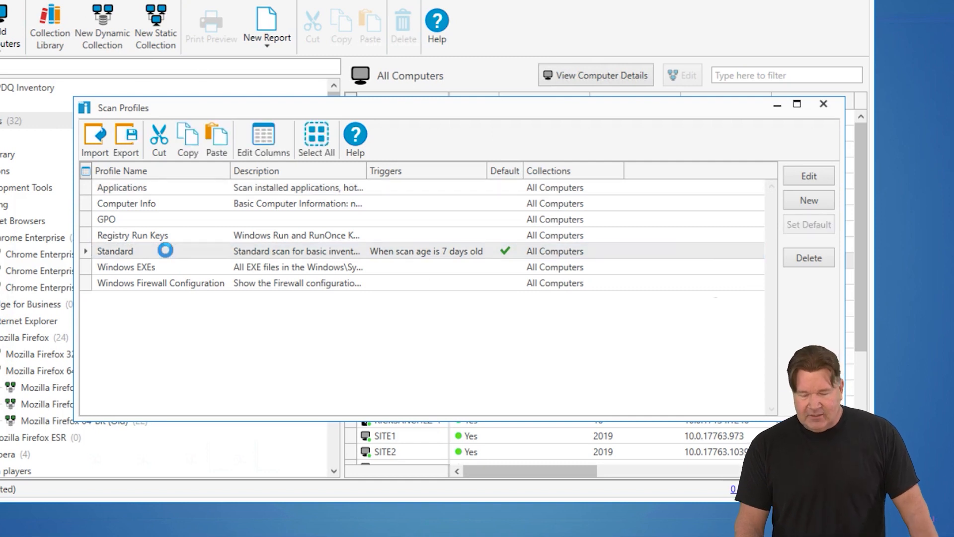
{"action": "double_click", "coordinate": [115, 251]}
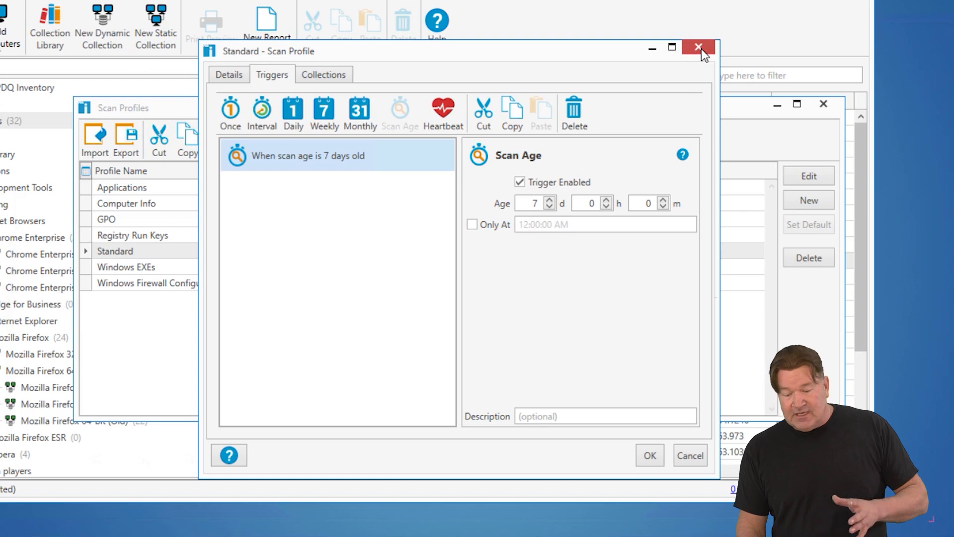
{"action": "left_click", "coordinate": [698, 48]}
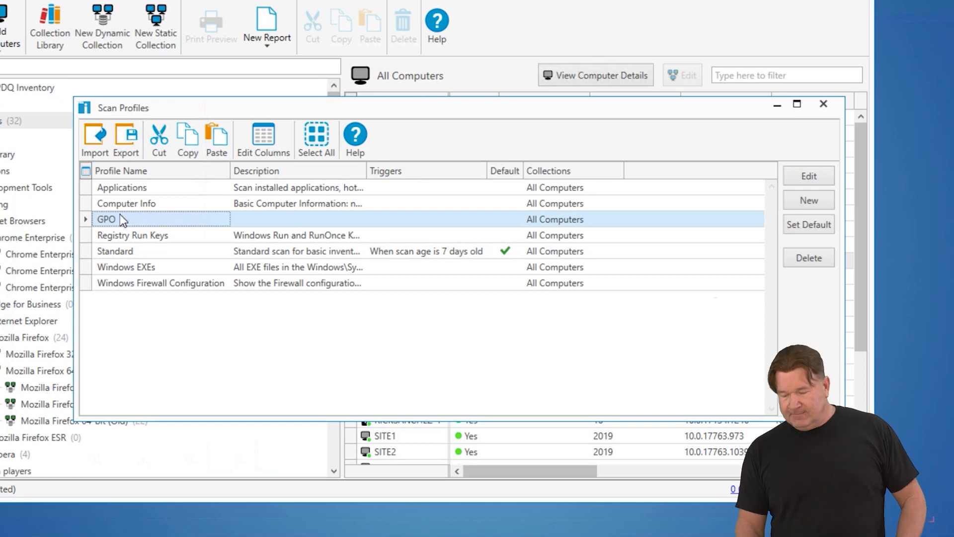
{"action": "mouse_move", "coordinate": [159, 226]}
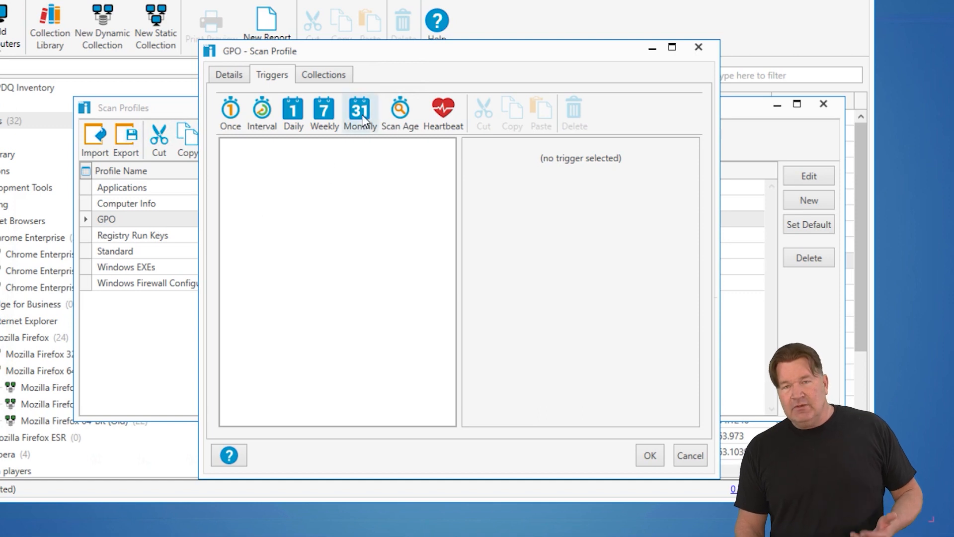
Add a Monthly trigger to the GPO profile for demonstration, then a Scan Age trigger.
{"action": "left_click", "coordinate": [359, 113]}
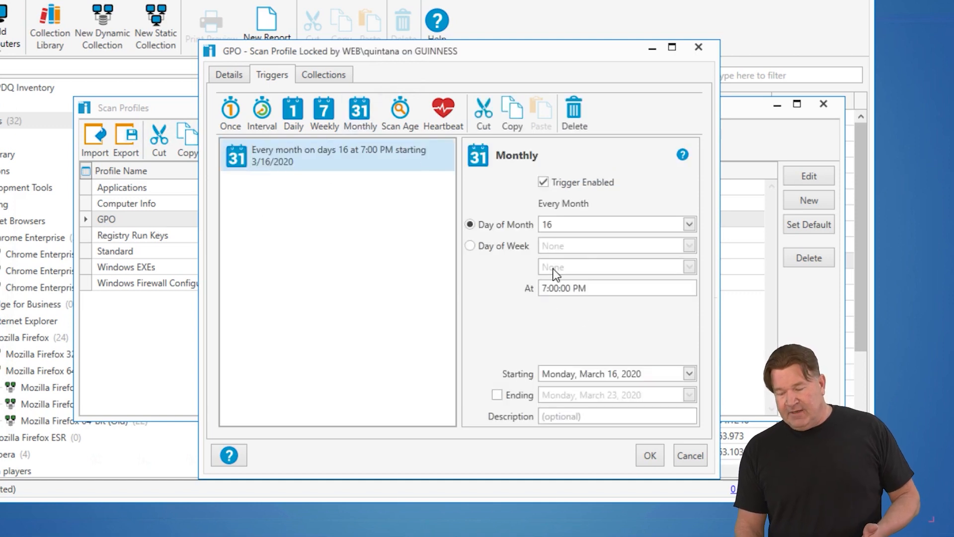
{"action": "mouse_move", "coordinate": [422, 185]}
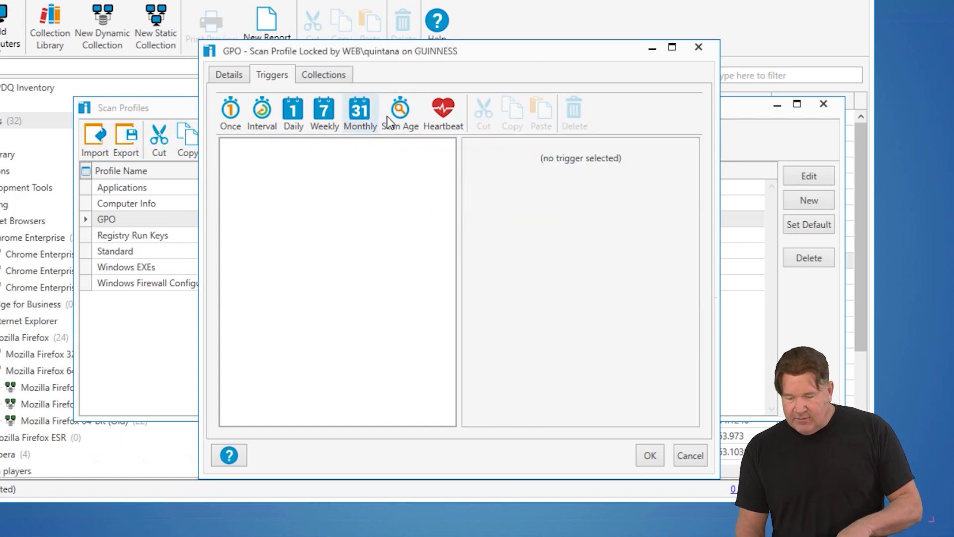
{"action": "left_click", "coordinate": [400, 113]}
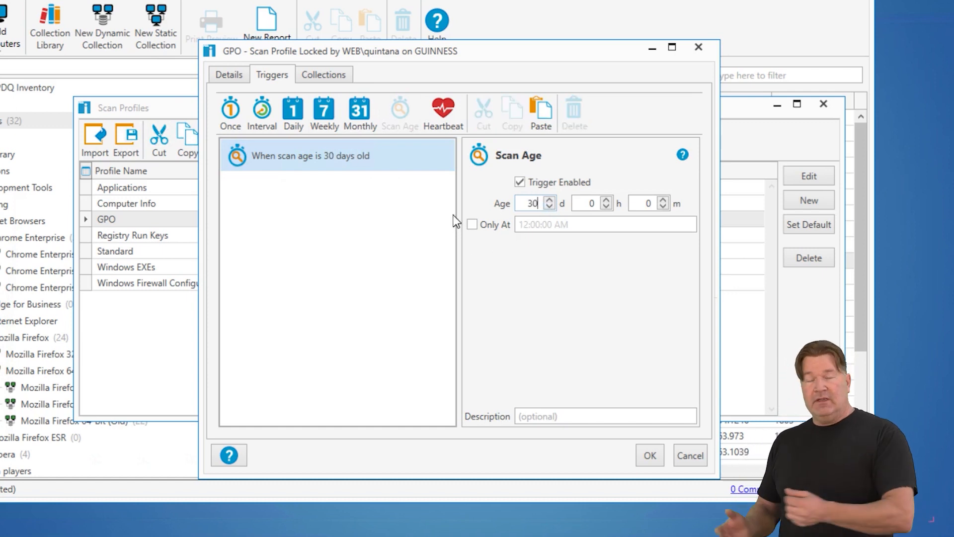
{"action": "mouse_move", "coordinate": [434, 130]}
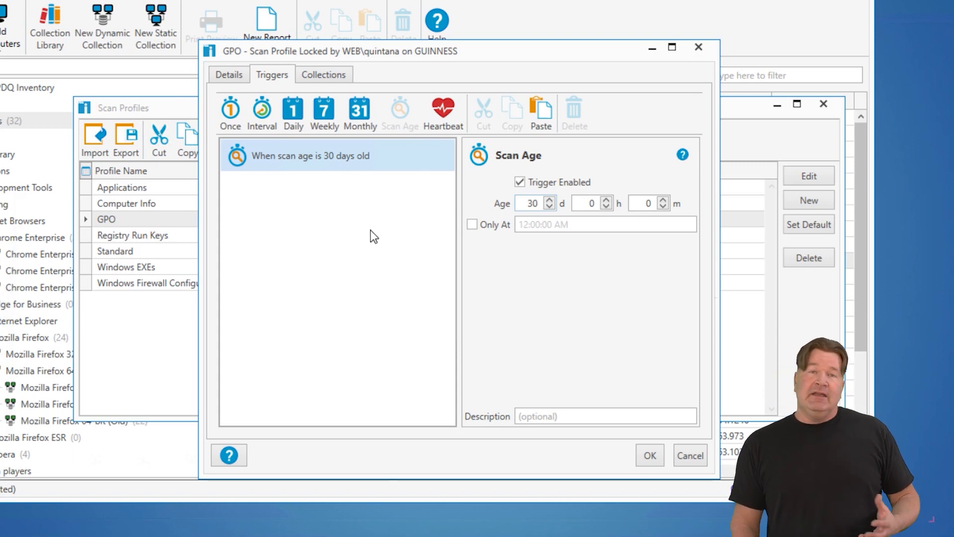
Check the GPO profile's Collections settings, linked to All Computers.
{"action": "left_click", "coordinate": [323, 74]}
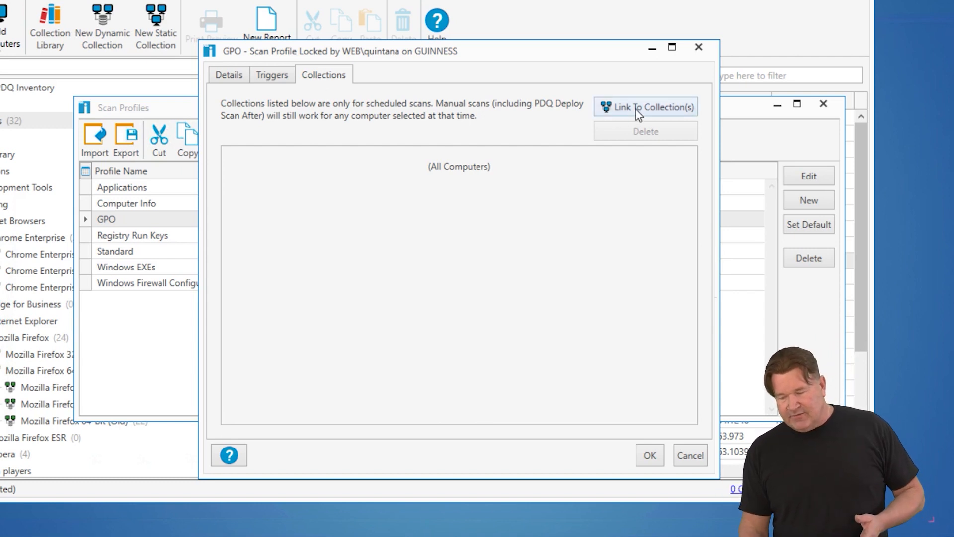
Save the GPO profile with its 30-day scan-age trigger for All Computers.
{"action": "left_click", "coordinate": [646, 106]}
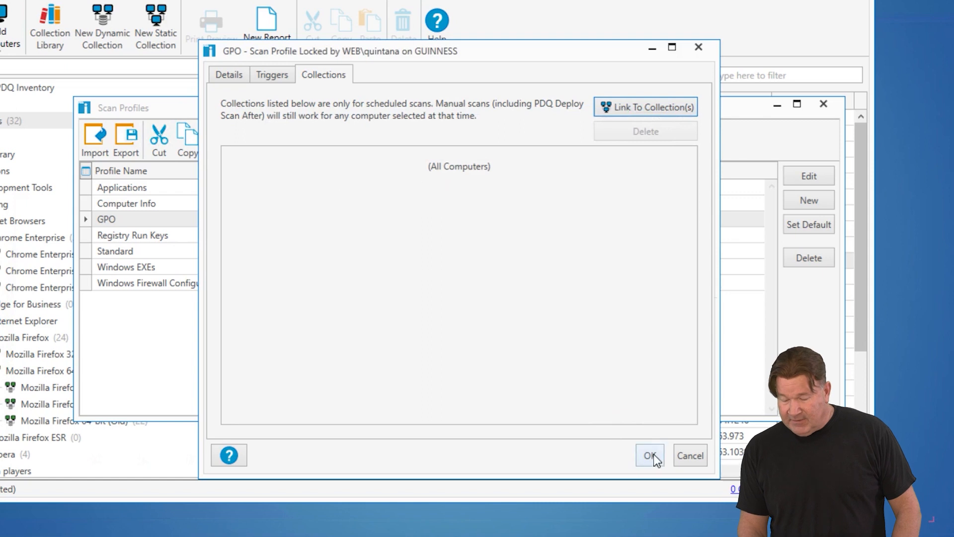
{"action": "left_click", "coordinate": [649, 455]}
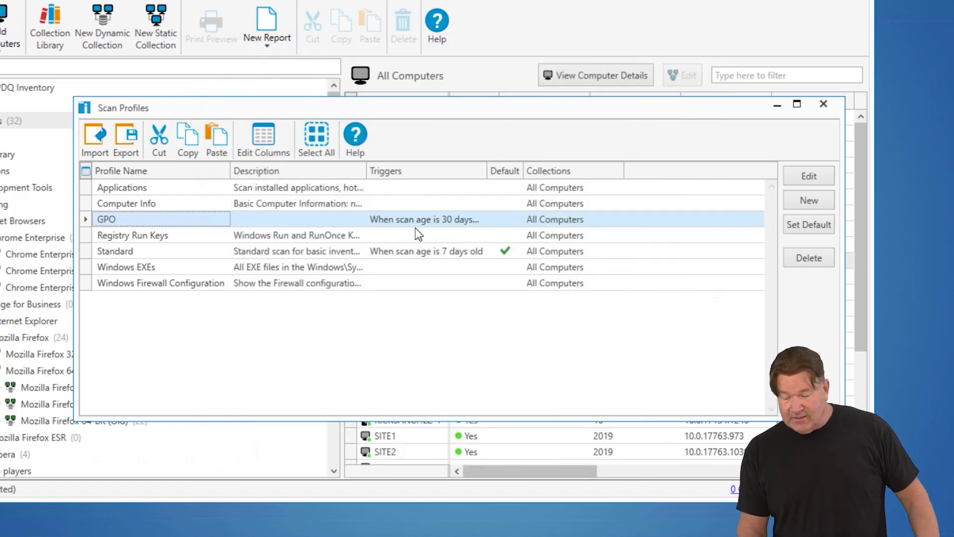
{"action": "mouse_move", "coordinate": [426, 238]}
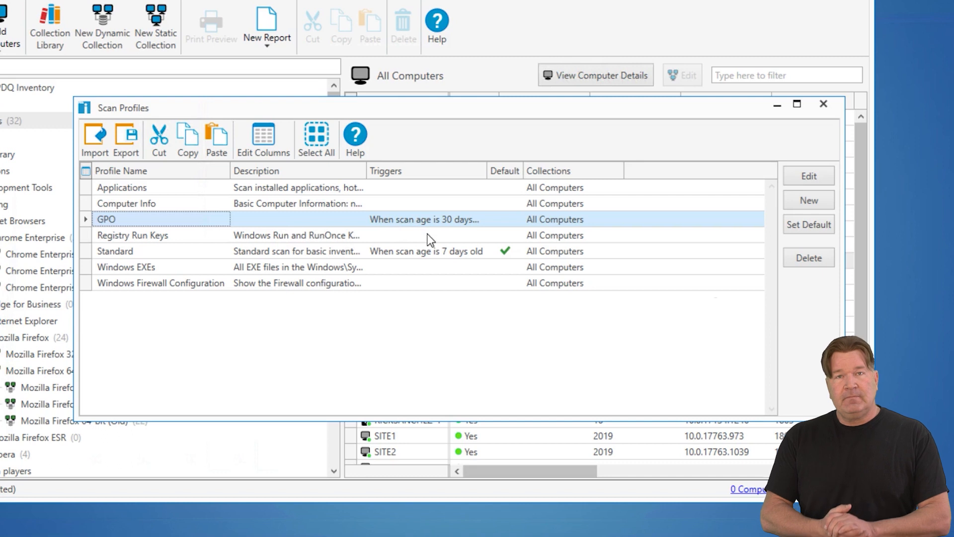